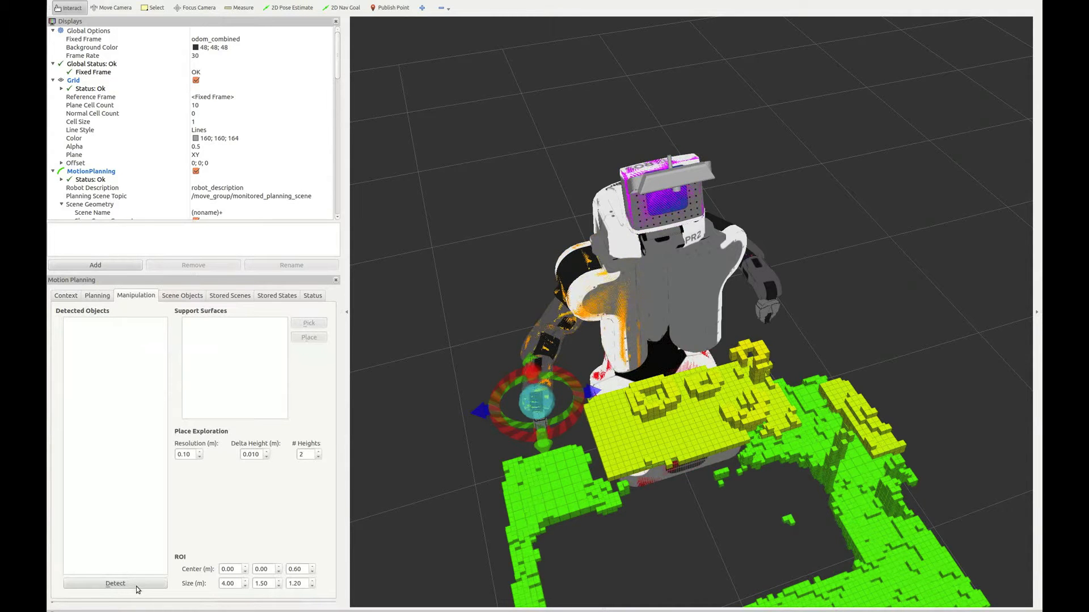
# - Run Detect to recognise four objects and the table, then choose one detected object
pyautogui.click(115, 583)
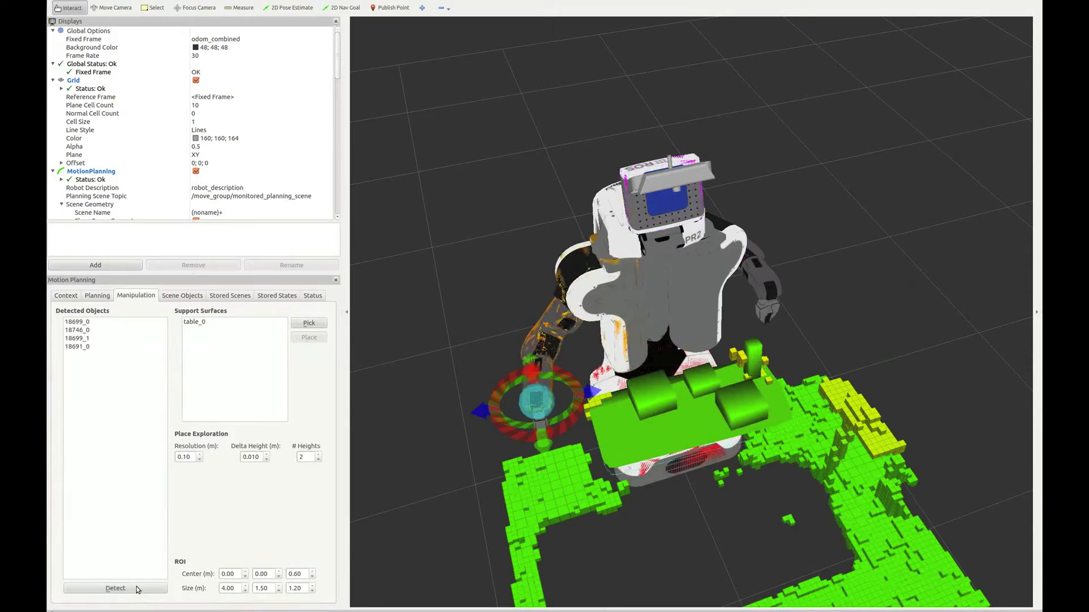
pyautogui.click(78, 338)
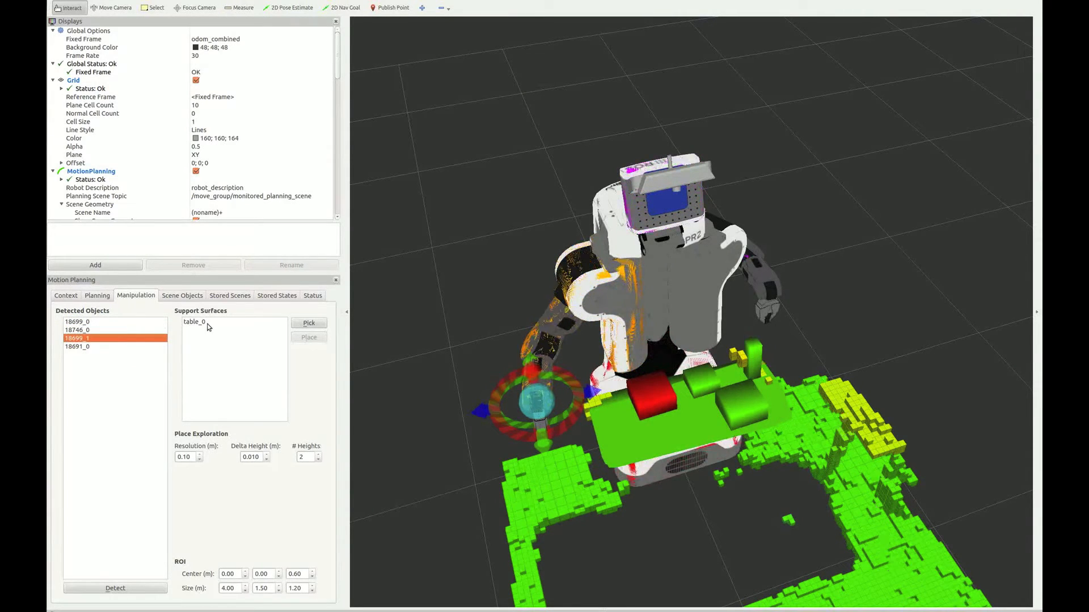
# - Choose table_0 as the support surface for the chosen object
pyautogui.click(194, 321)
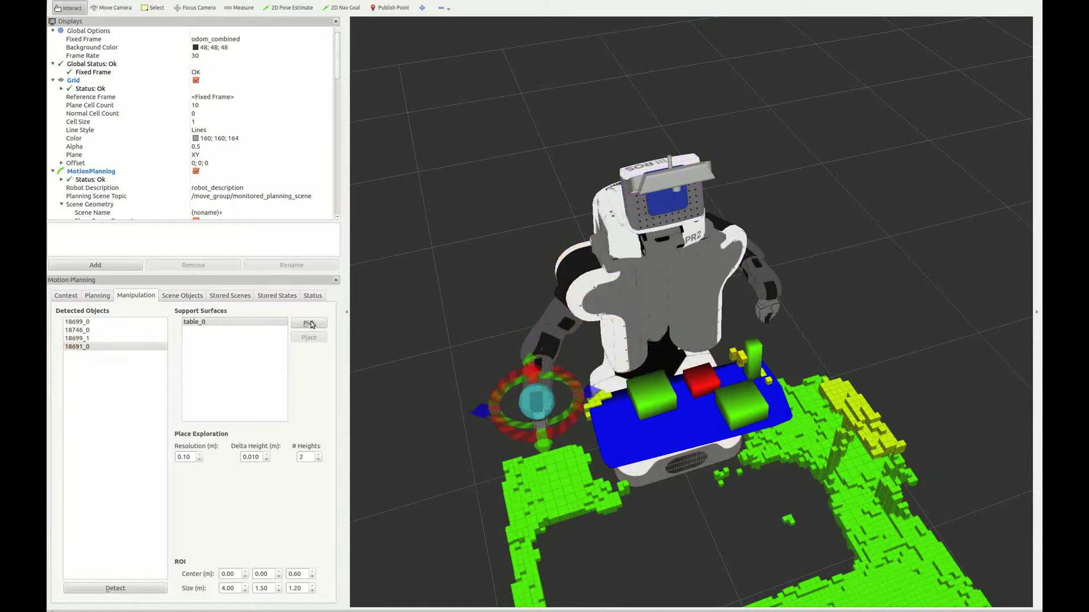
# - Have the PR2 pick up the chosen block, then sample place poses across the table
pyautogui.click(208, 321)
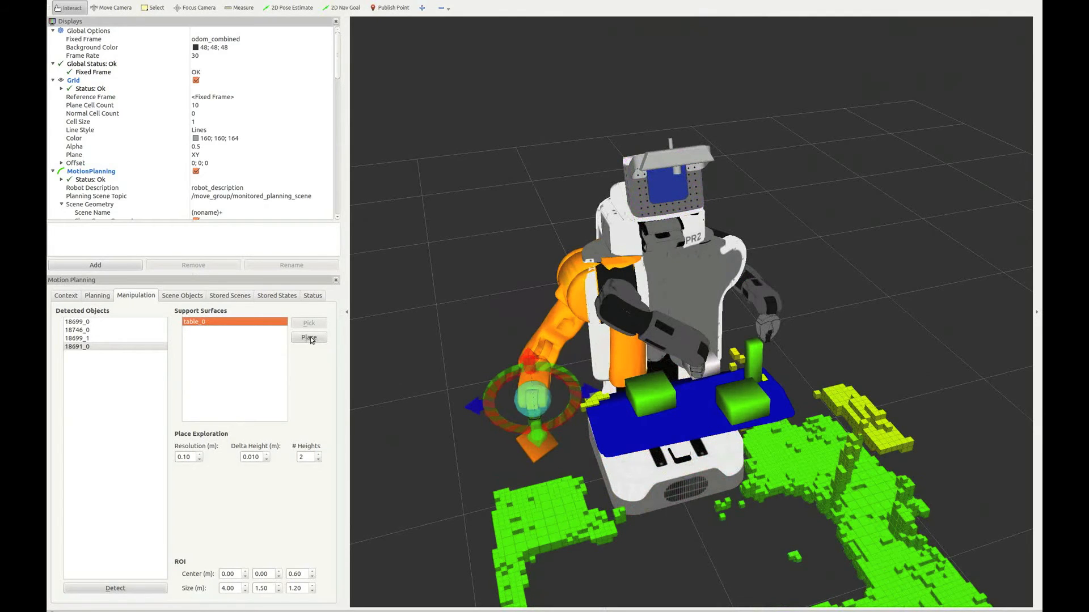
pyautogui.click(308, 338)
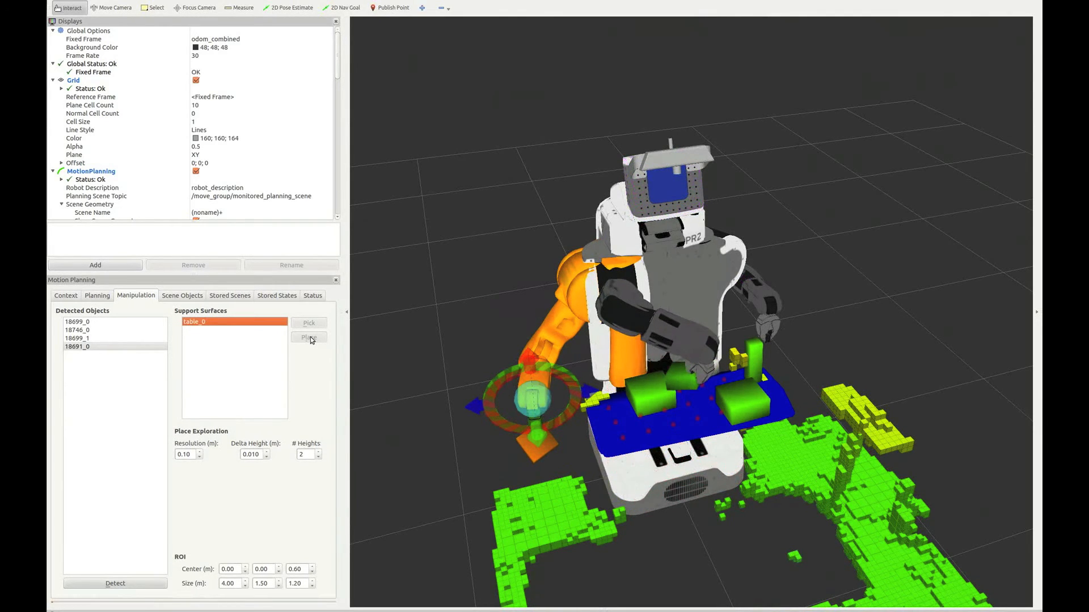